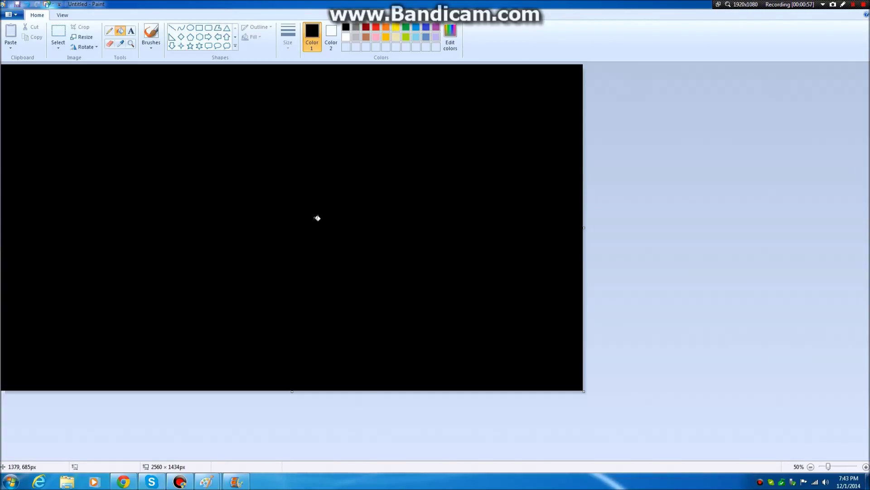
{"action": "mouse_move", "coordinate": [441, 281]}
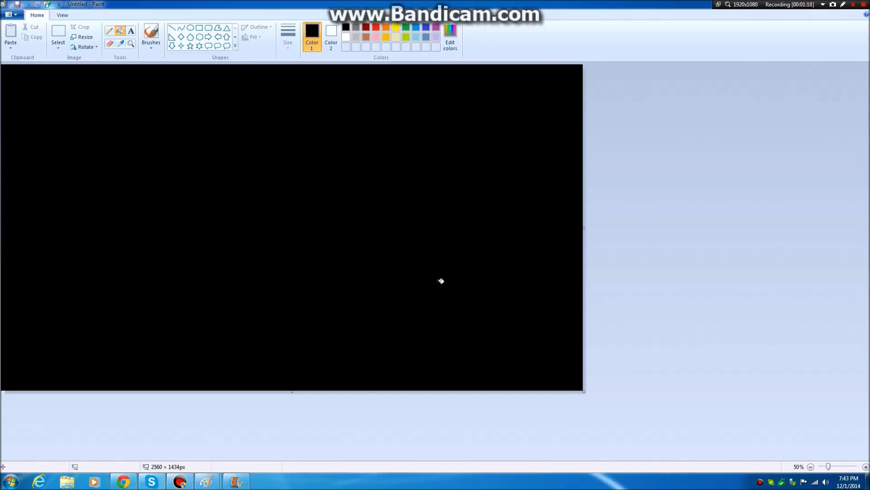
{"action": "mouse_move", "coordinate": [529, 342]}
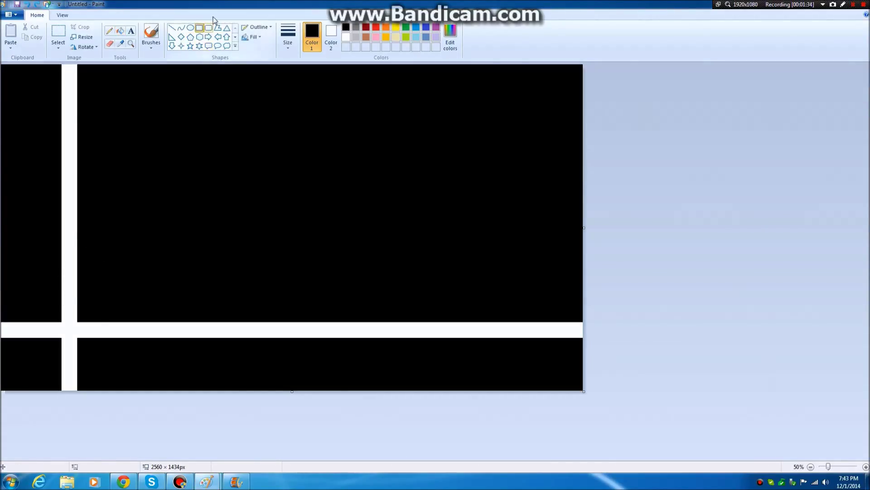
{"action": "mouse_move", "coordinate": [265, 42]}
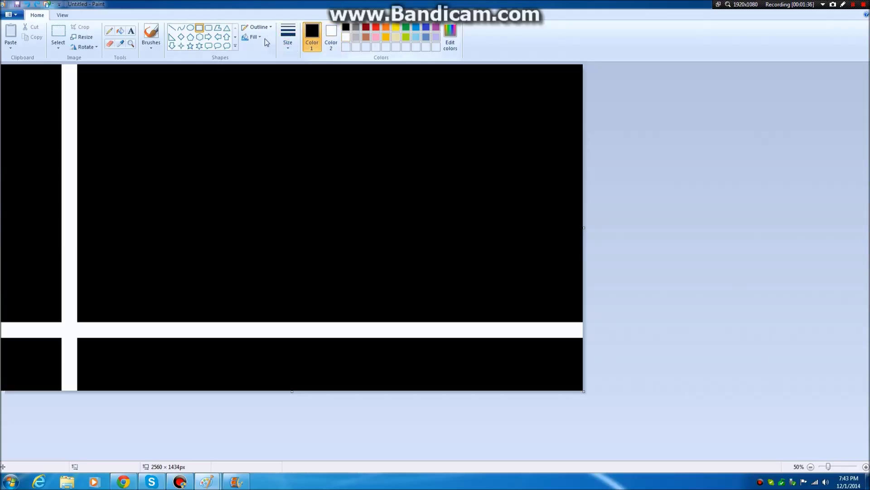
Choose Solid color as the fill style for new rectangles
{"action": "left_click", "coordinate": [253, 36]}
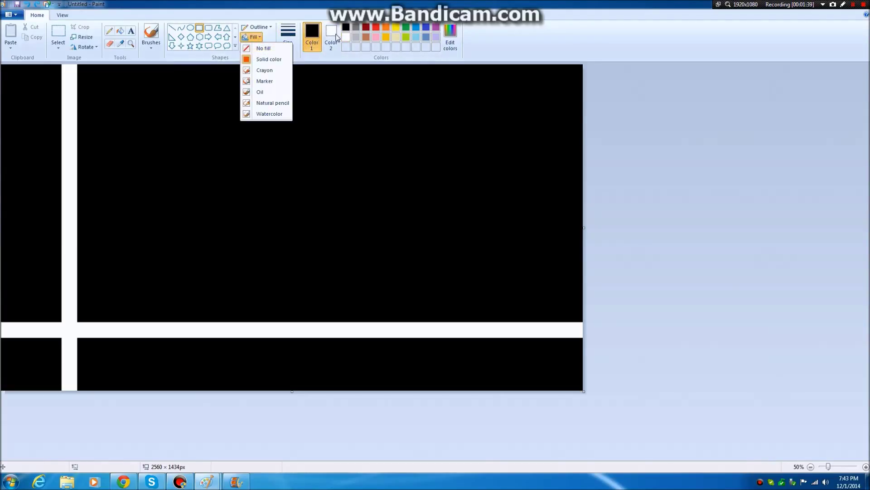
{"action": "left_click", "coordinate": [253, 36]}
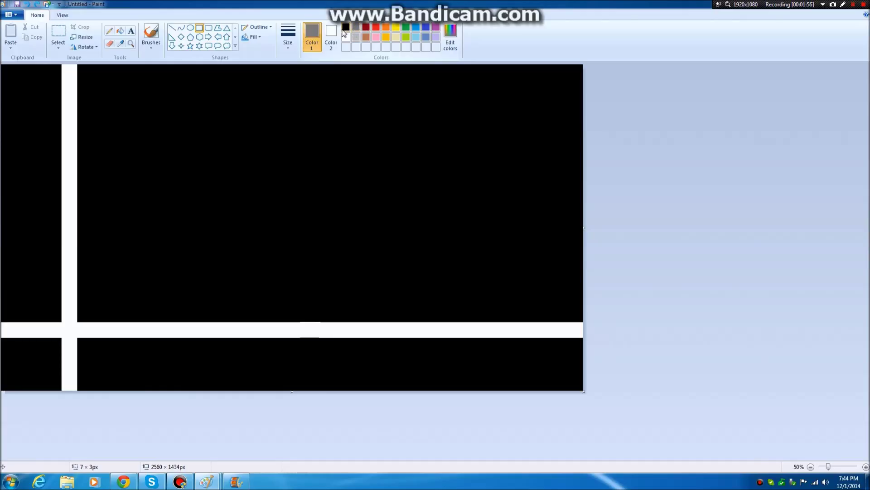
Set gray as the secondary colour for the two thin horizontal bars
{"action": "left_click", "coordinate": [330, 37]}
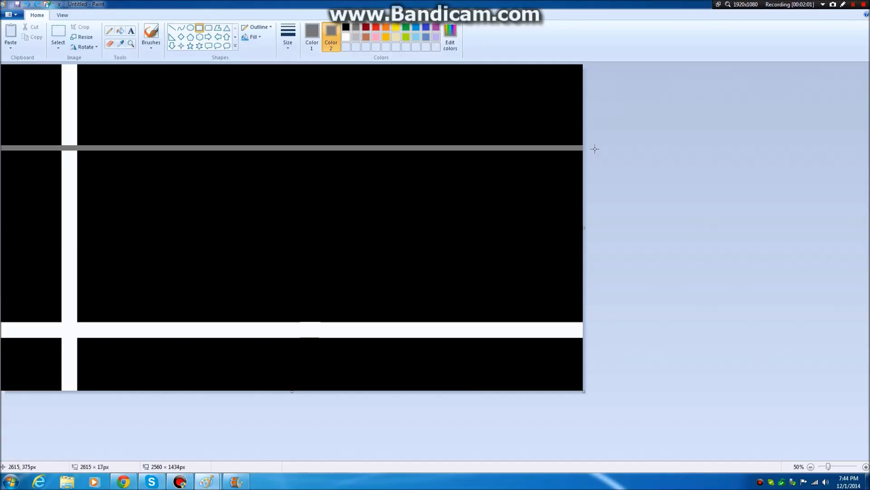
{"action": "mouse_move", "coordinate": [2, 266]}
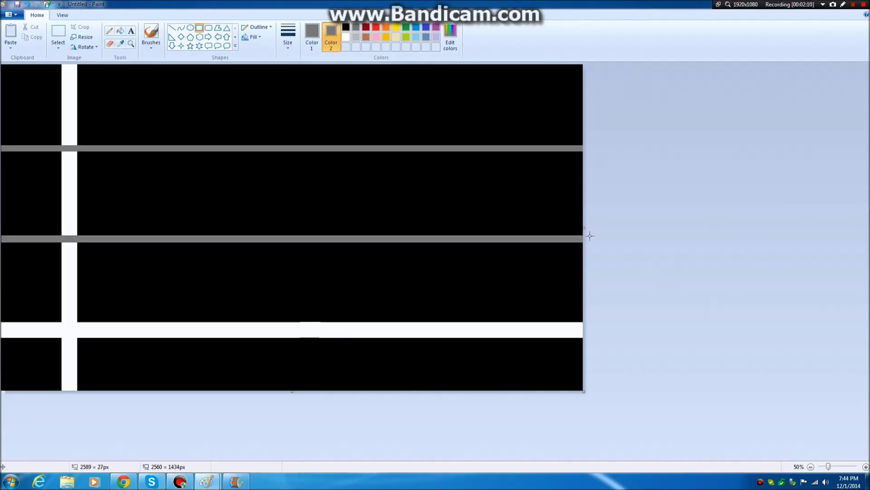
{"action": "mouse_move", "coordinate": [181, 254]}
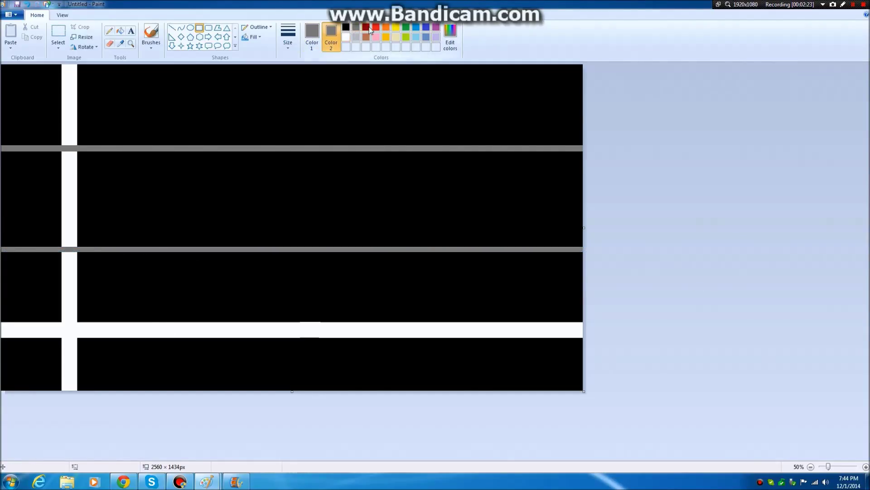
Choose dark red as Color 2 and fill the band between the gray bars
{"action": "left_click", "coordinate": [378, 27]}
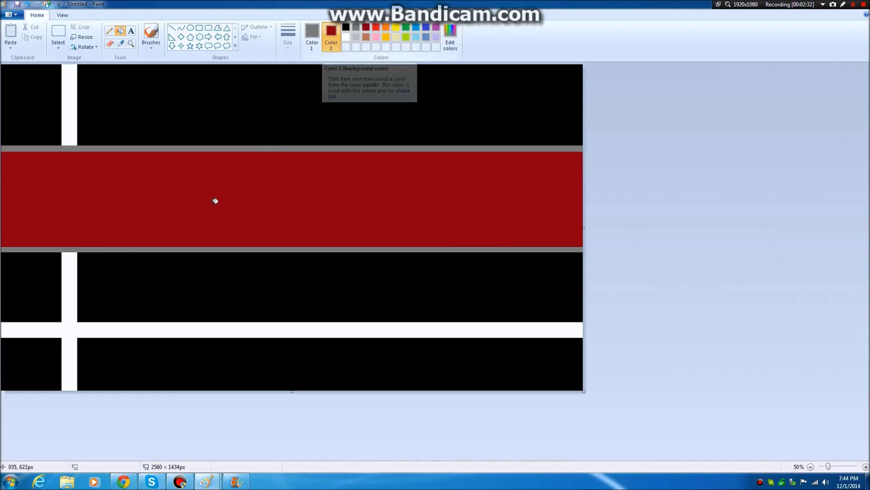
{"action": "mouse_move", "coordinate": [291, 277]}
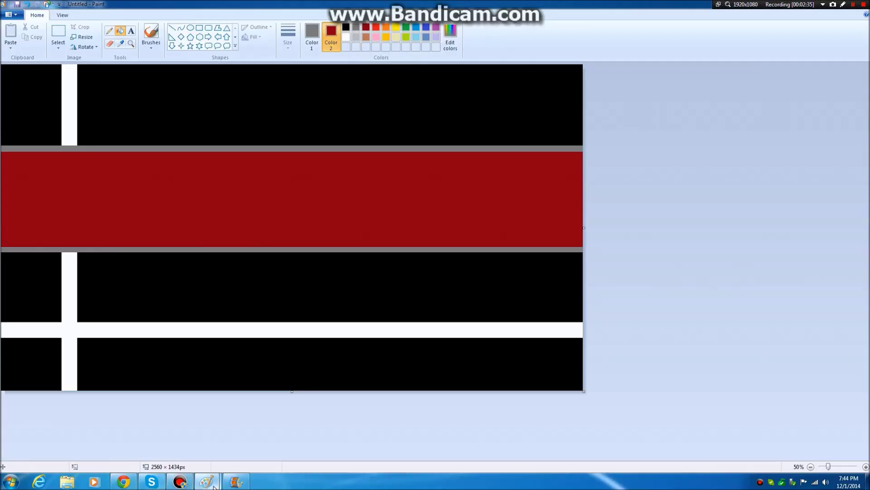
{"action": "mouse_move", "coordinate": [206, 480]}
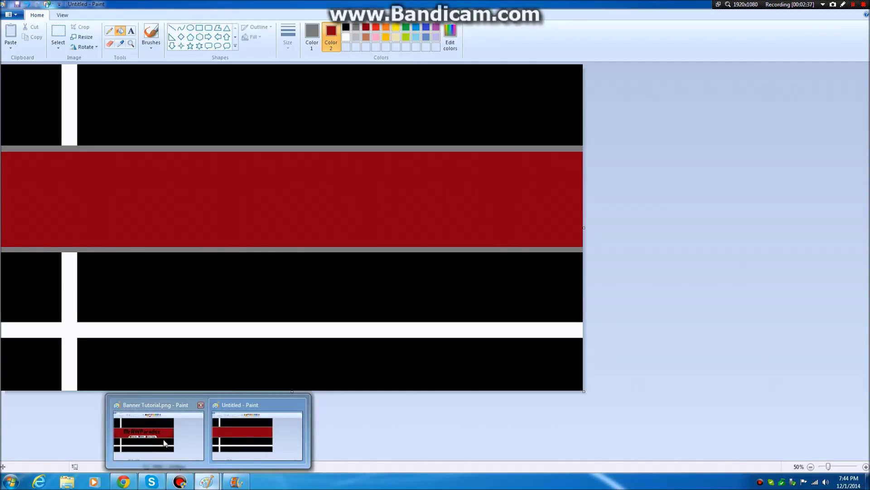
Check the finished Banner Tutorial.png reference and return to the unfinished banner
{"action": "left_click", "coordinate": [158, 434]}
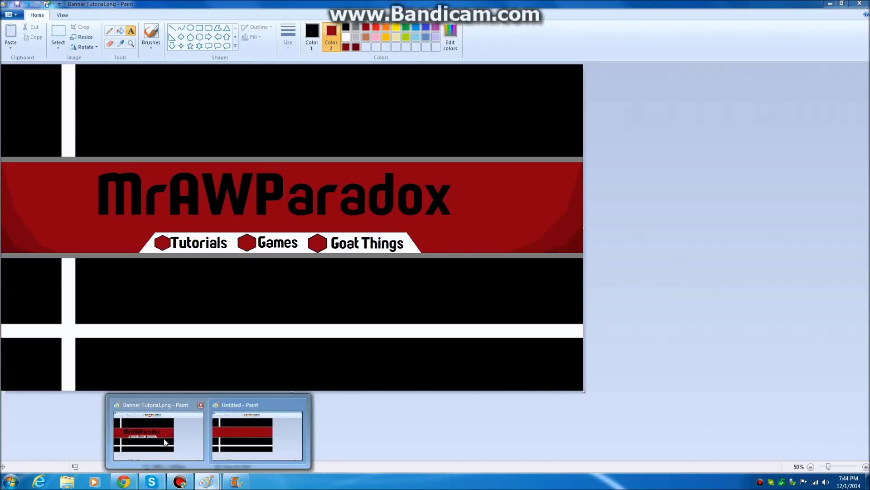
{"action": "left_click", "coordinate": [257, 436]}
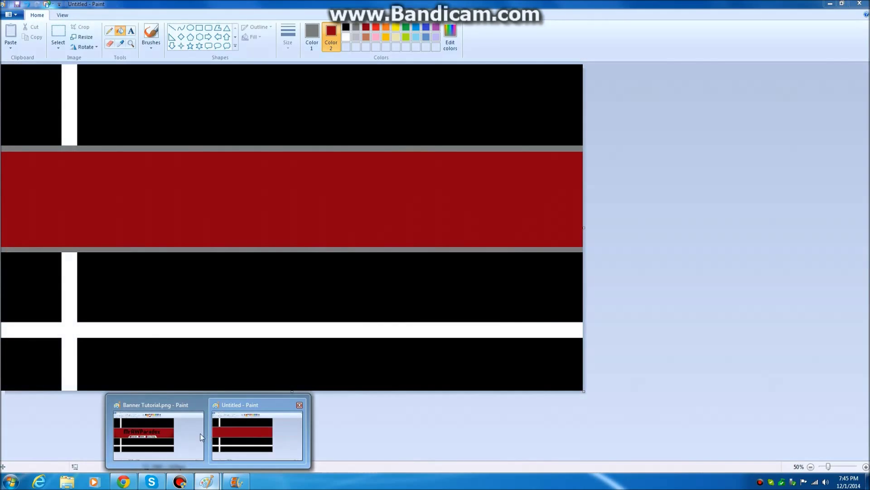
{"action": "mouse_move", "coordinate": [232, 447]}
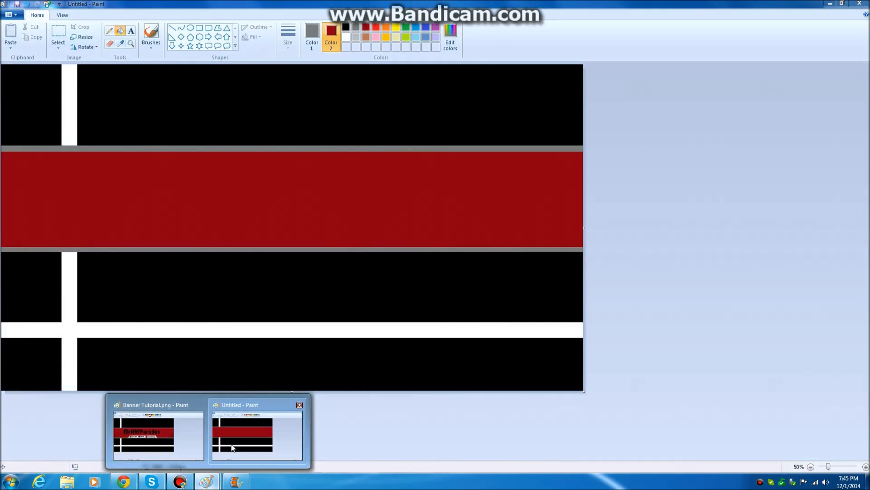
{"action": "left_click", "coordinate": [256, 433]}
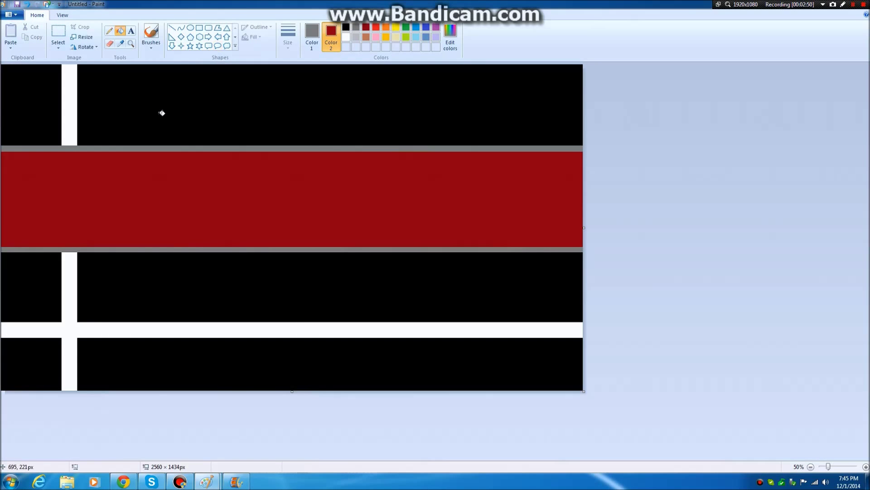
{"action": "mouse_move", "coordinate": [312, 36]}
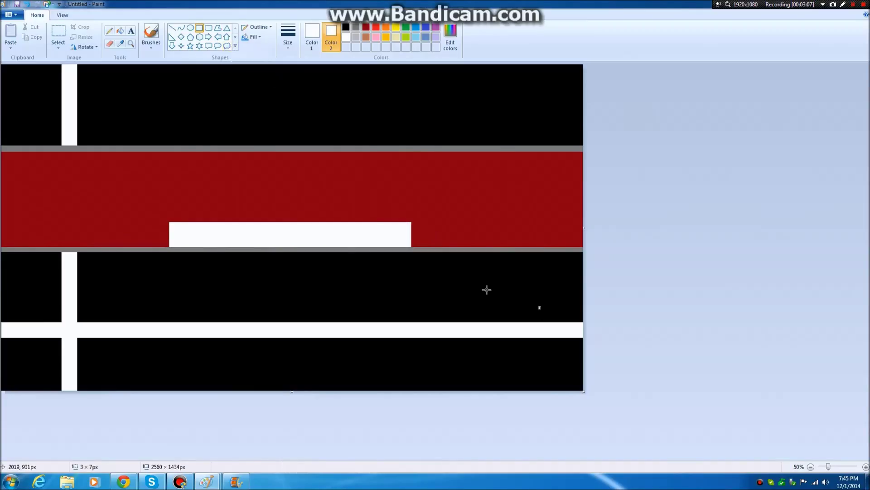
{"action": "mouse_move", "coordinate": [493, 306]}
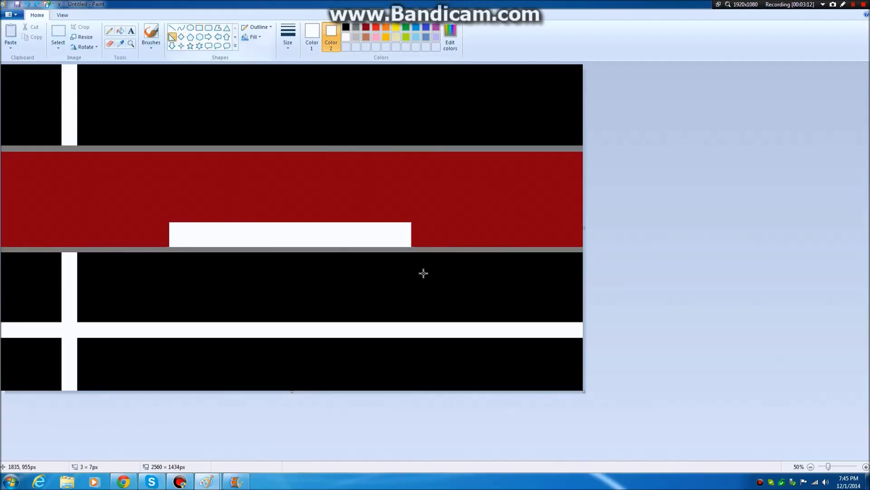
{"action": "mouse_move", "coordinate": [411, 222]}
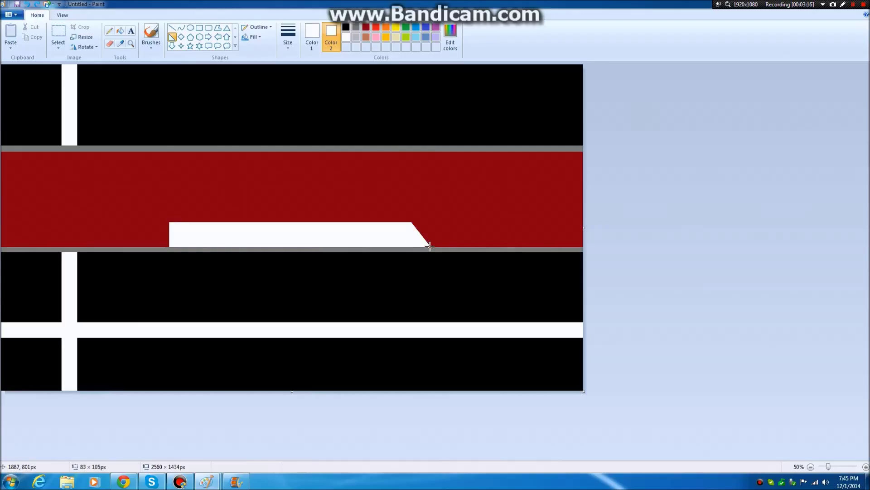
Flip the copied white corner piece horizontally for the tab's left end
{"action": "right_click", "coordinate": [430, 245]}
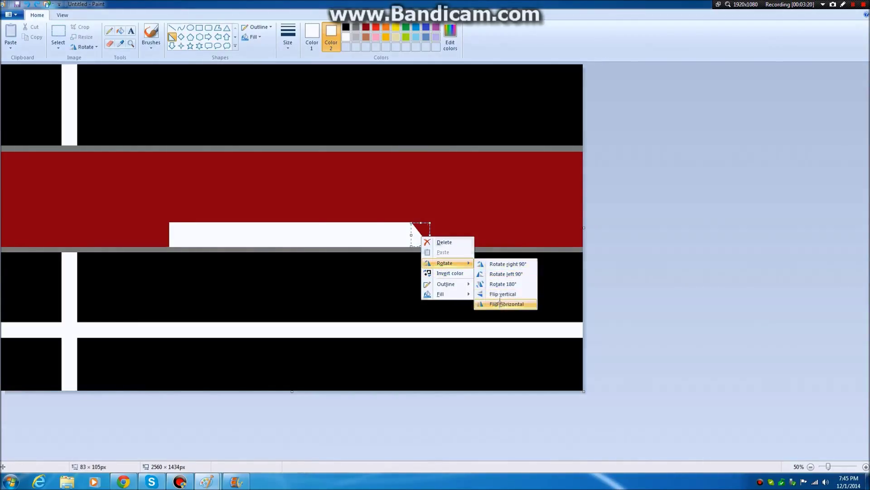
{"action": "left_click", "coordinate": [506, 304]}
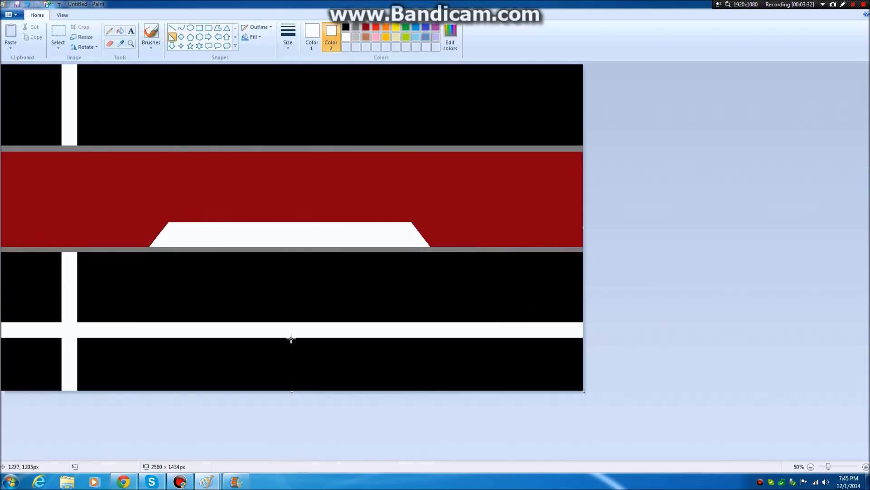
{"action": "mouse_move", "coordinate": [223, 243]}
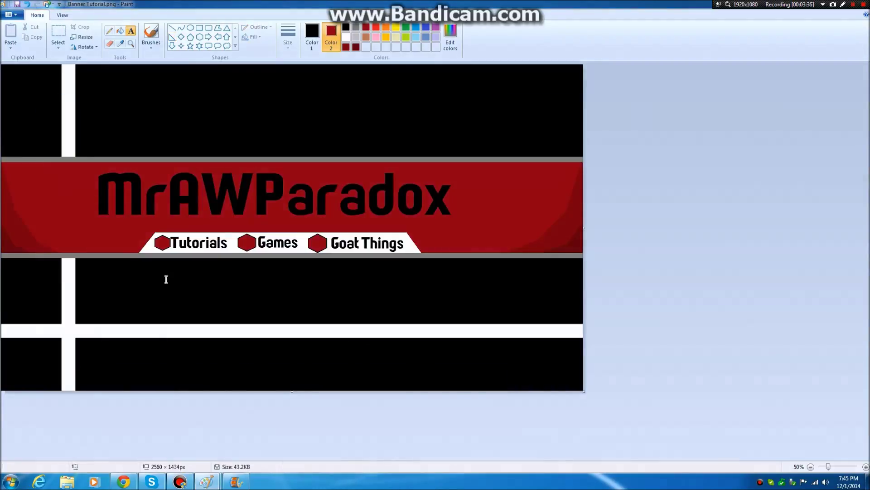
{"action": "mouse_move", "coordinate": [189, 250]}
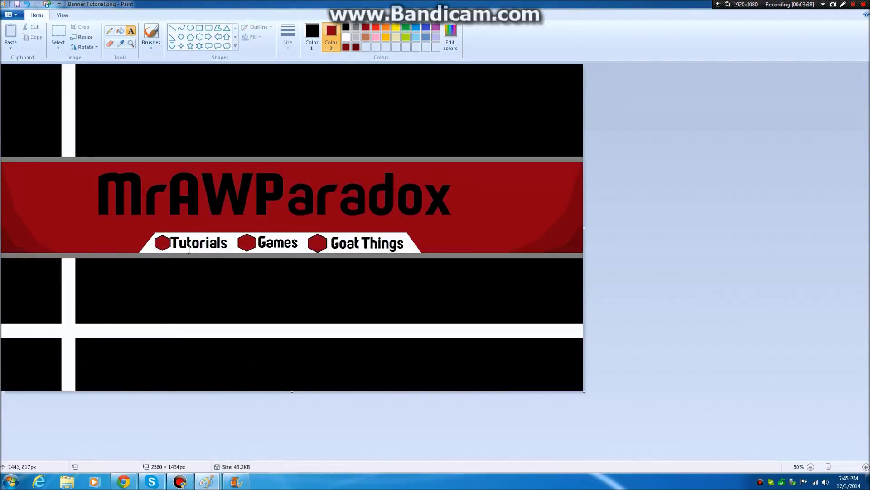
{"action": "mouse_move", "coordinate": [85, 240]}
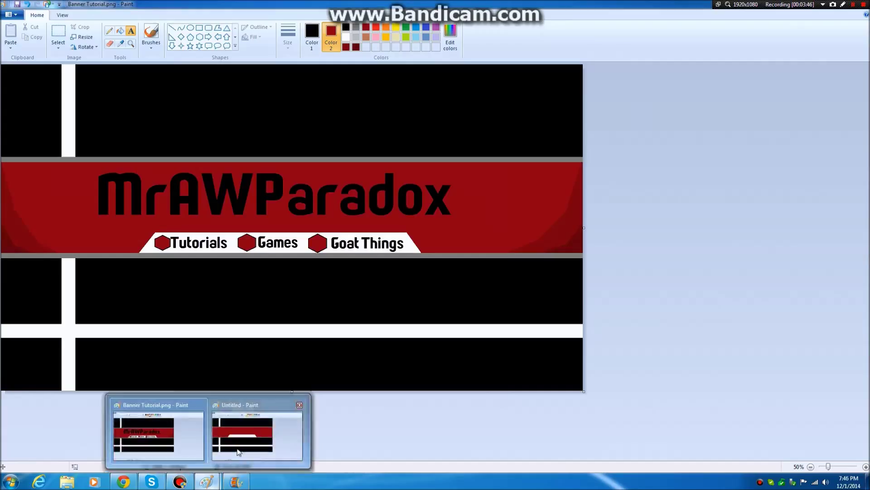
{"action": "left_click", "coordinate": [257, 433]}
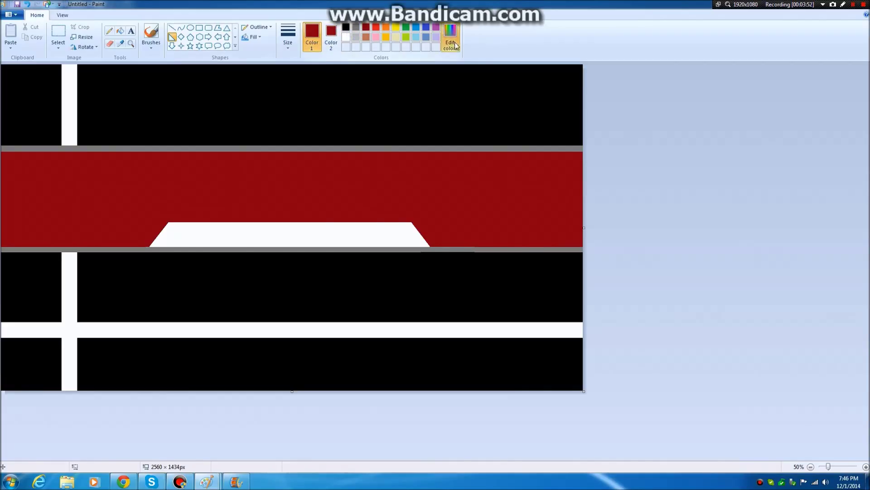
Pick a darker red in Edit colors and confirm it for the curved end shapes
{"action": "left_click", "coordinate": [450, 36]}
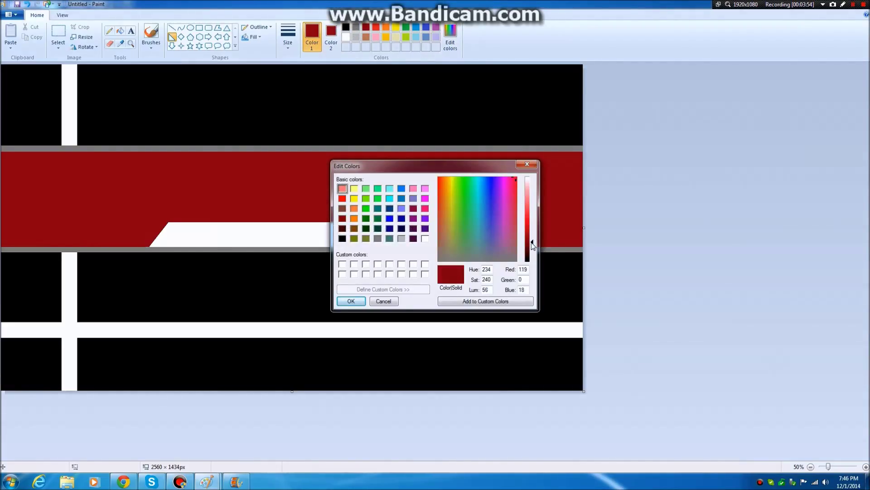
{"action": "left_click", "coordinate": [350, 300]}
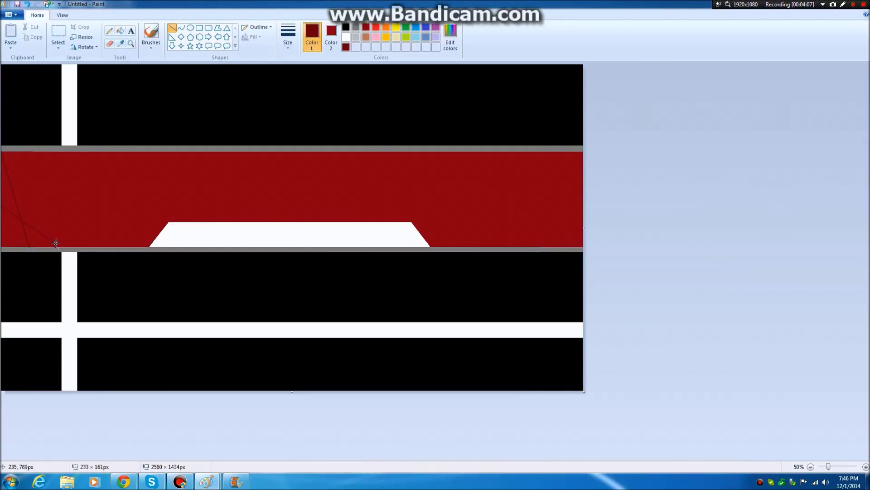
{"action": "mouse_move", "coordinate": [635, 271]}
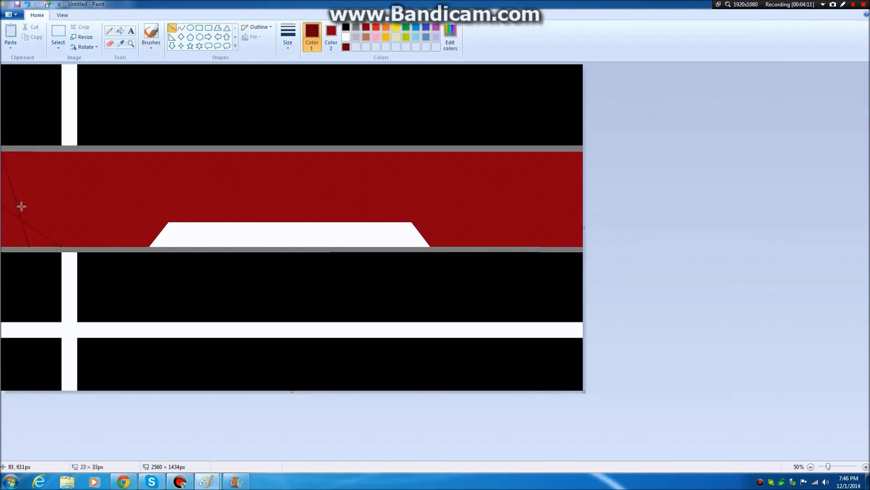
{"action": "mouse_move", "coordinate": [560, 261]}
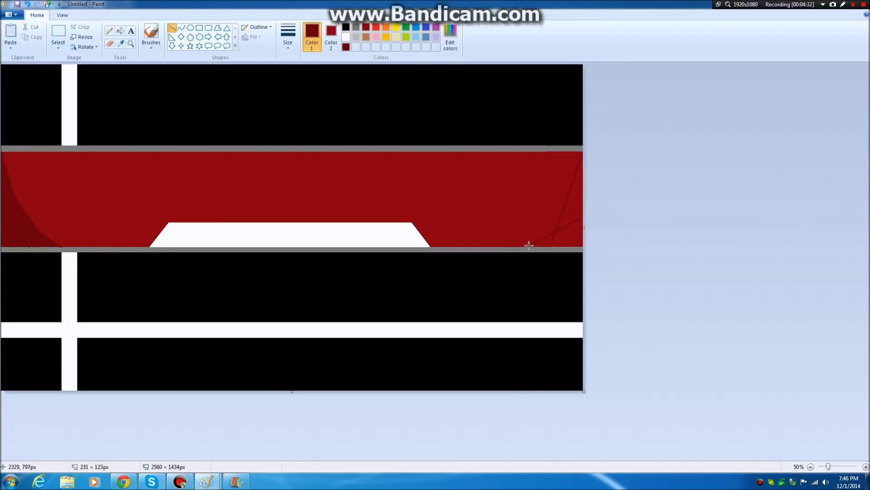
{"action": "mouse_move", "coordinate": [523, 246]}
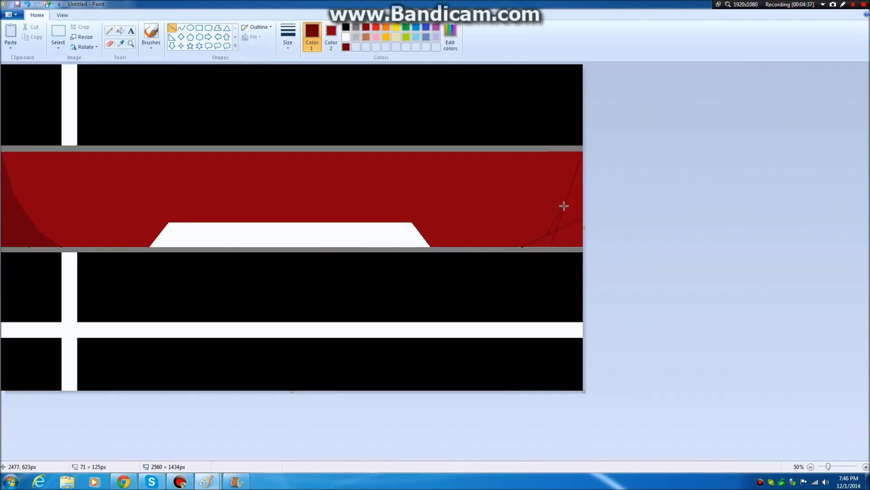
{"action": "mouse_move", "coordinate": [569, 215]}
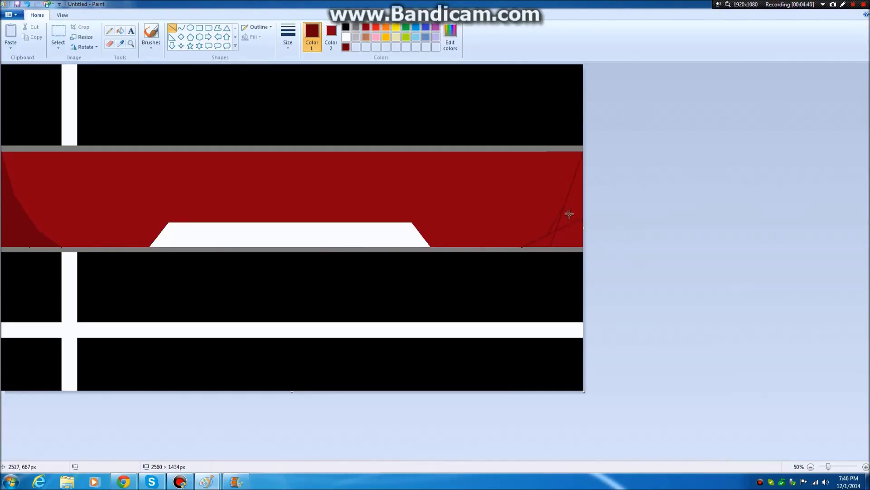
{"action": "mouse_move", "coordinate": [541, 237]}
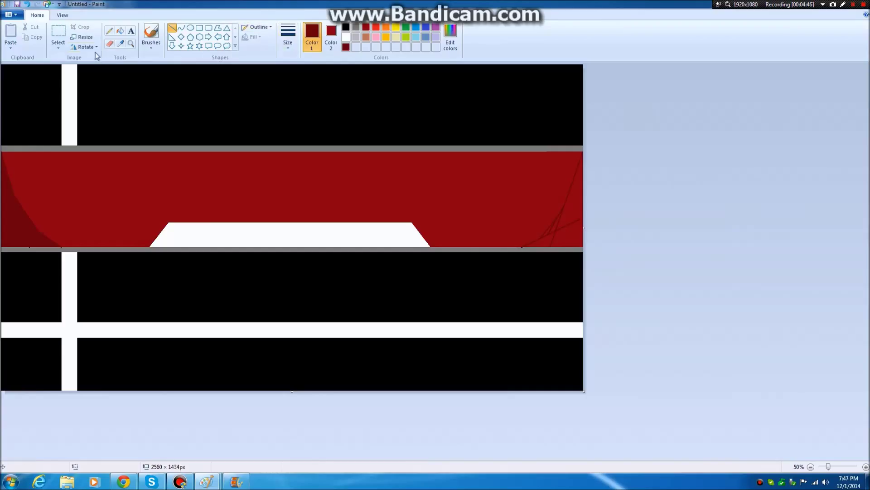
{"action": "mouse_move", "coordinate": [571, 233]}
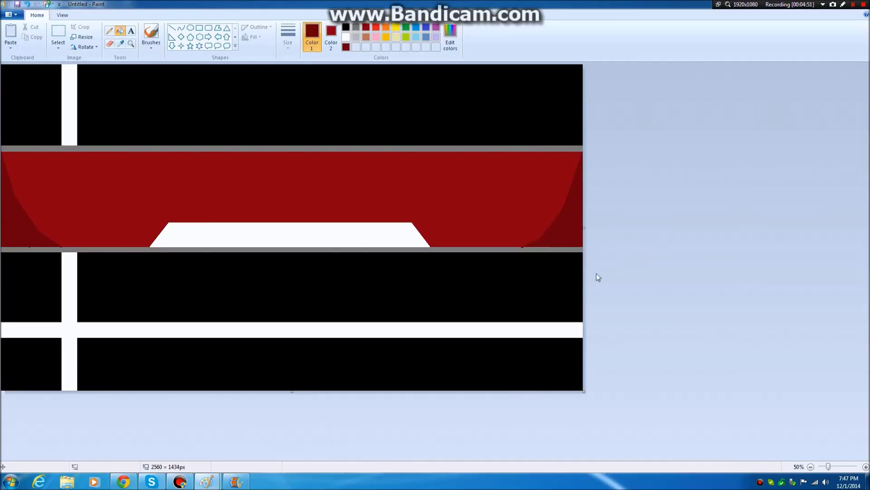
{"action": "mouse_move", "coordinate": [525, 245]}
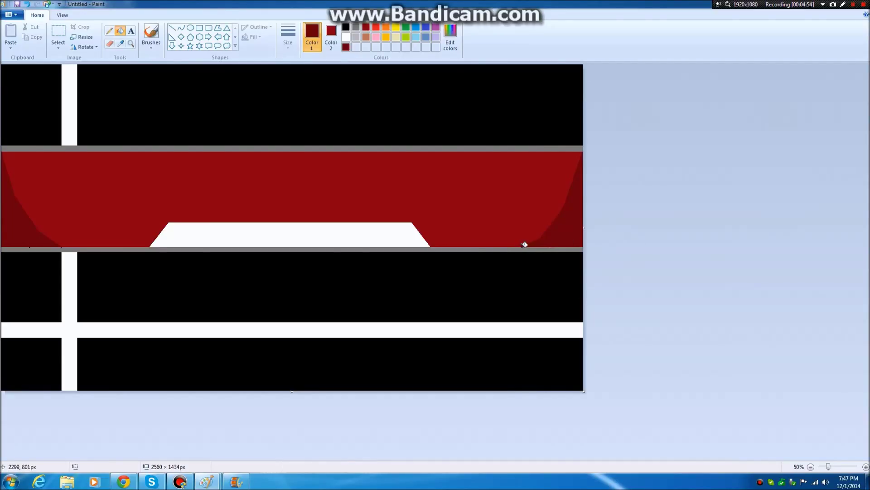
{"action": "mouse_move", "coordinate": [97, 243]}
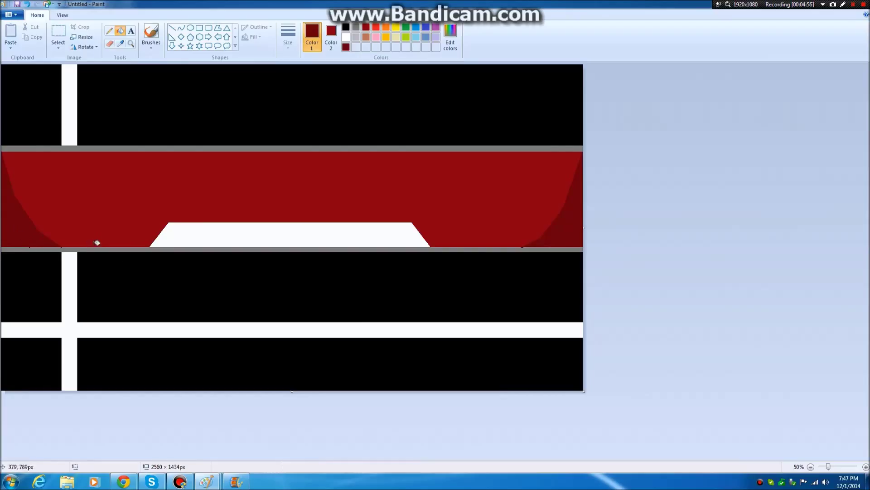
{"action": "mouse_move", "coordinate": [270, 115]}
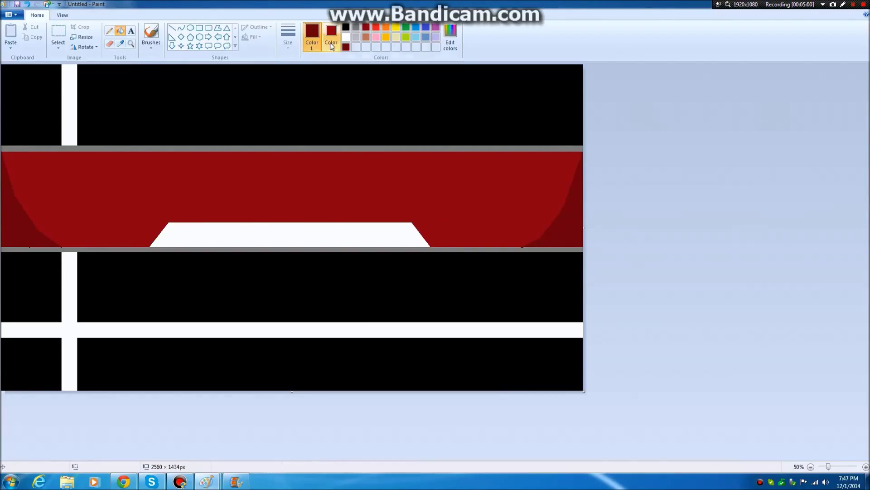
{"action": "mouse_move", "coordinate": [331, 36]}
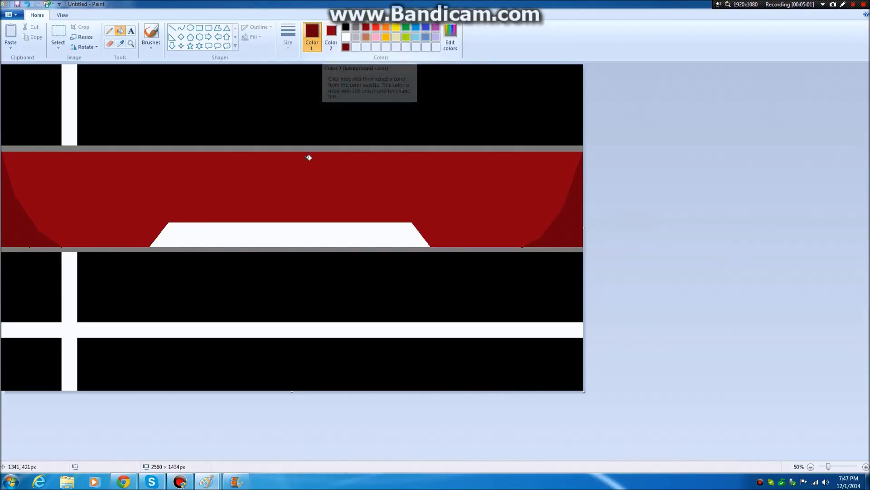
{"action": "mouse_move", "coordinate": [272, 54]}
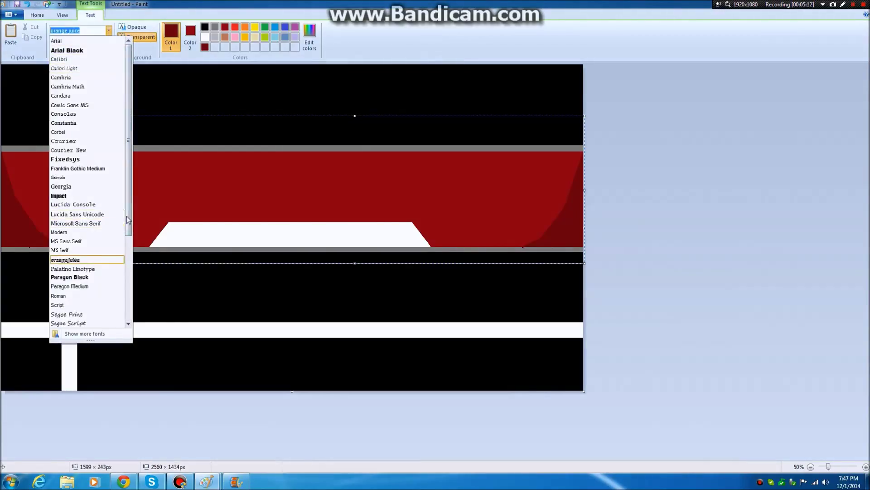
Write the title MrAWParadox in bold black Paragon Black across the red band
{"action": "left_click", "coordinate": [70, 276]}
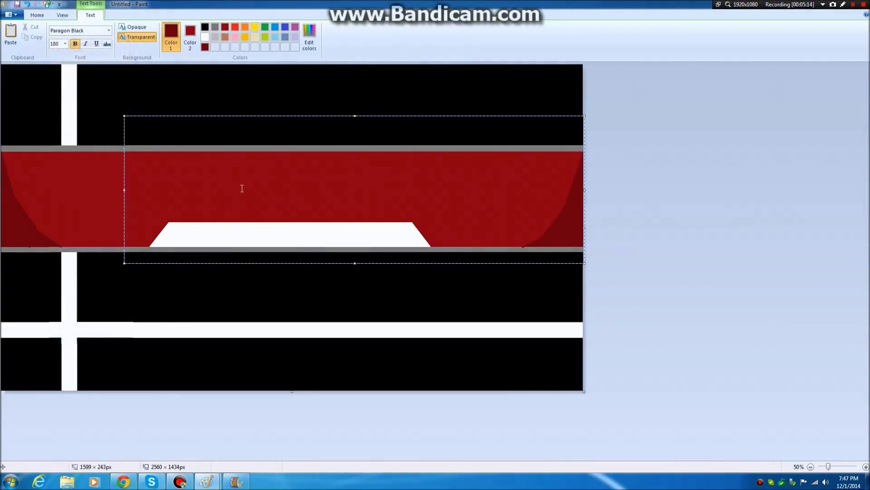
{"action": "type", "text": "Paradox"}
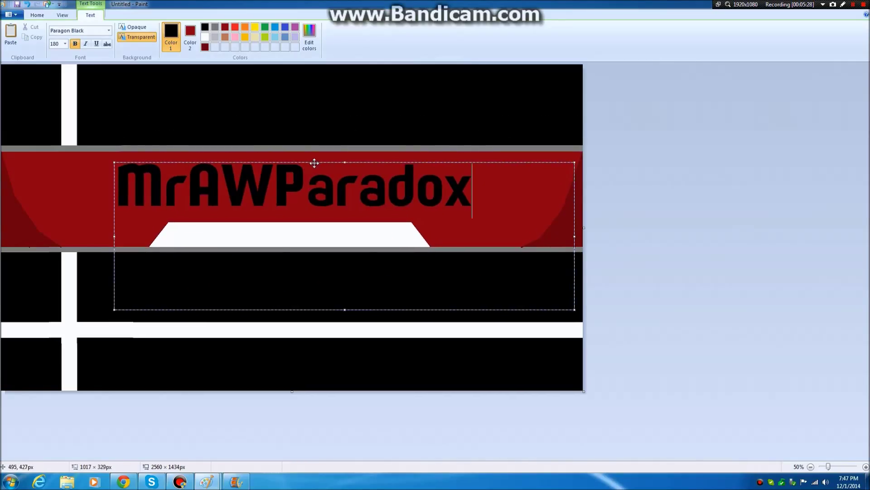
{"action": "left_click", "coordinate": [225, 342]}
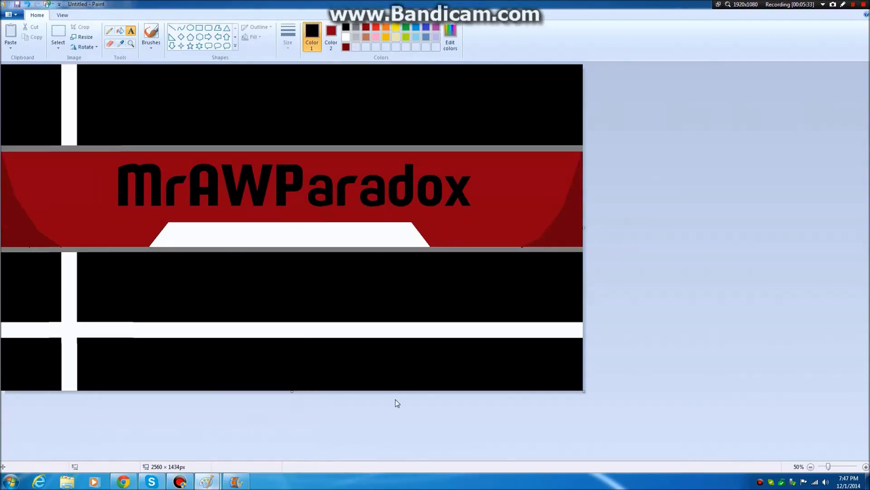
{"action": "mouse_move", "coordinate": [569, 232]}
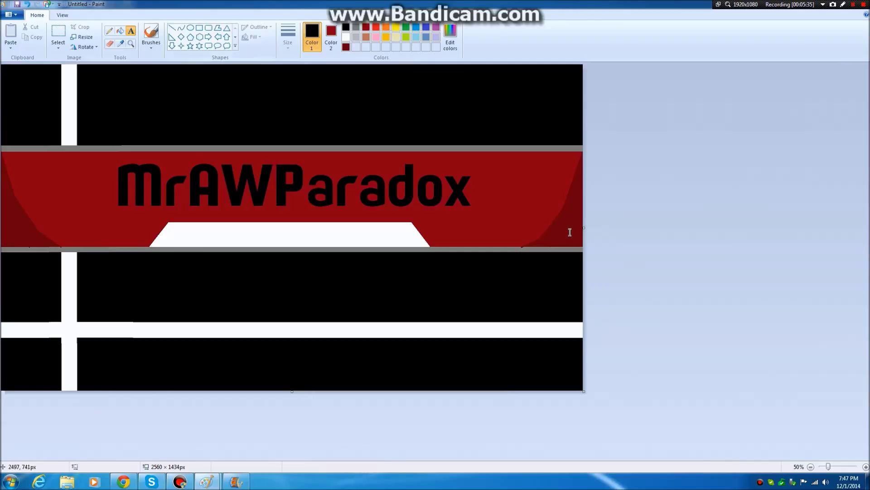
{"action": "mouse_move", "coordinate": [237, 136]}
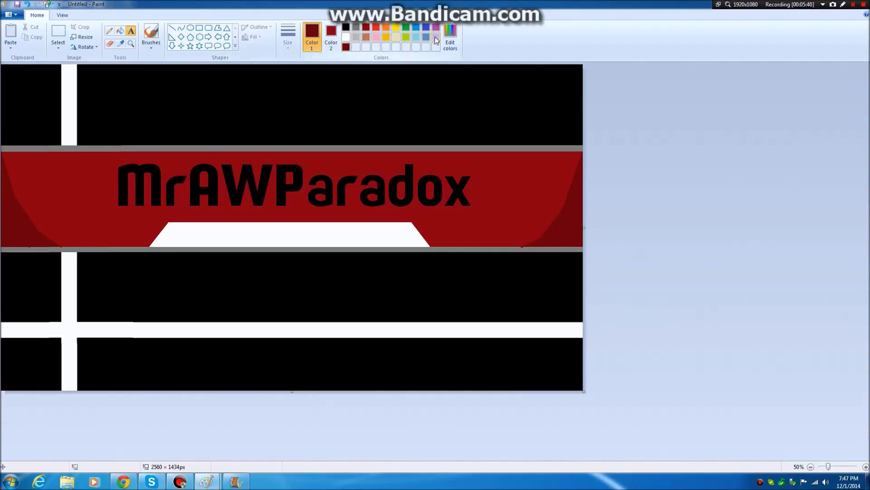
Shade both band ends with darker red curved corners, leaving gray active
{"action": "left_click", "coordinate": [451, 37]}
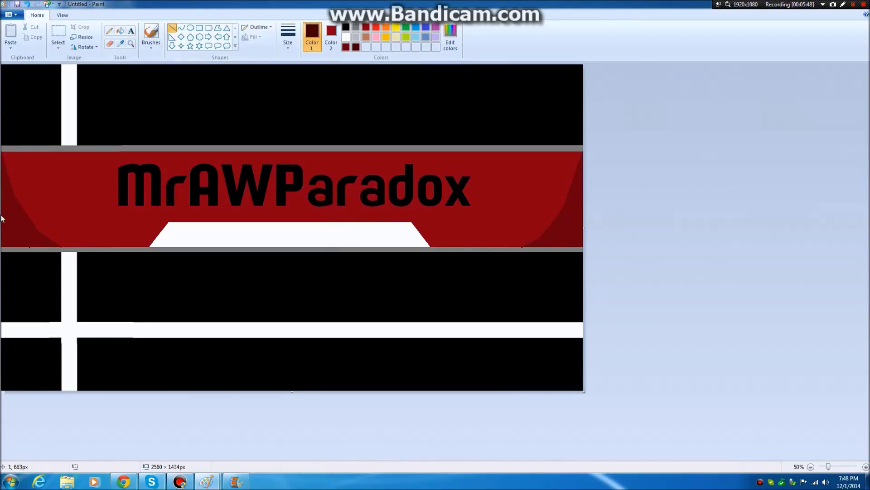
{"action": "mouse_move", "coordinate": [24, 243]}
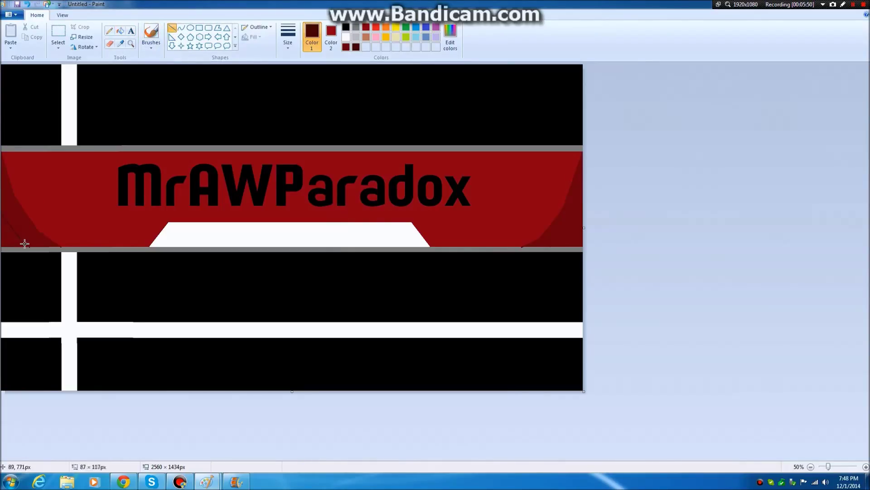
{"action": "mouse_move", "coordinate": [250, 293]}
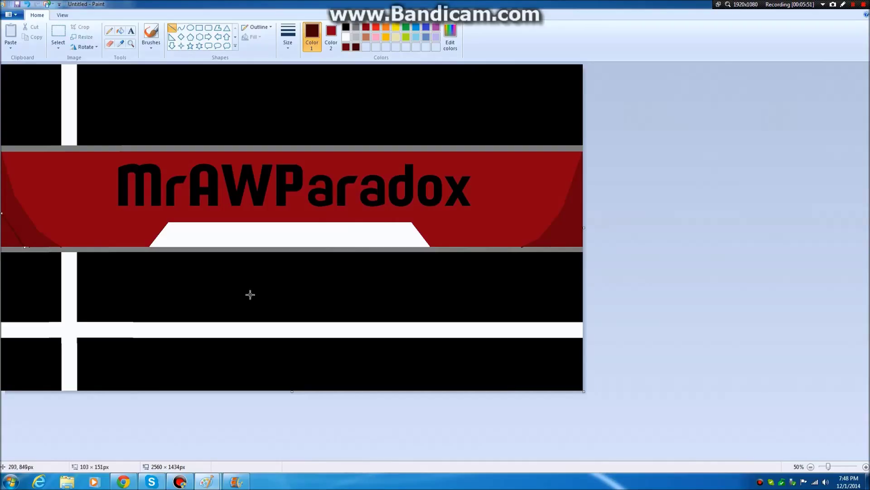
{"action": "mouse_move", "coordinate": [573, 225]}
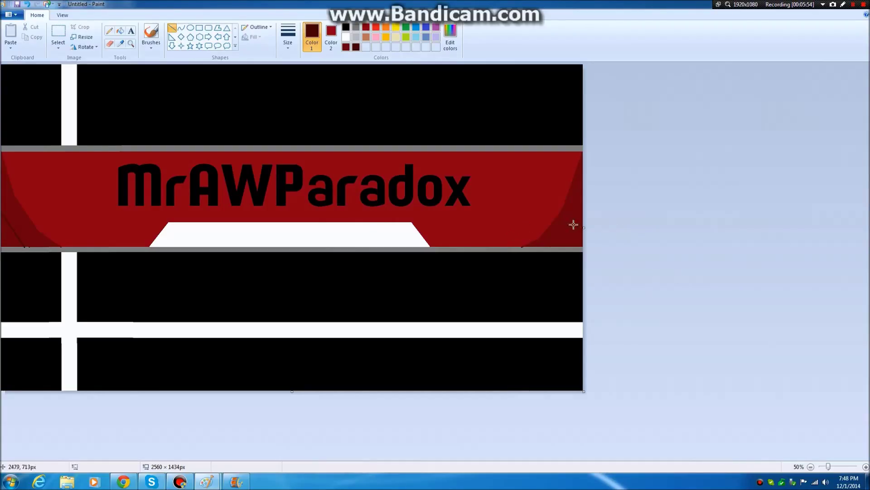
{"action": "mouse_move", "coordinate": [565, 246]}
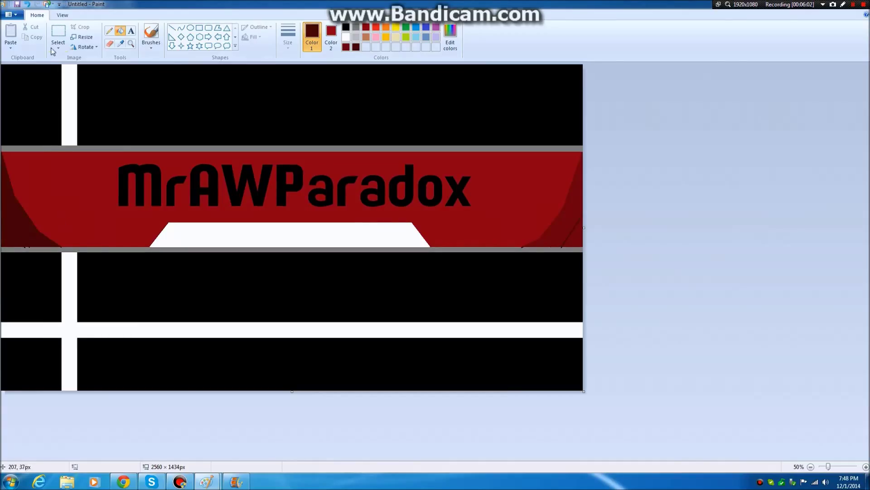
{"action": "mouse_move", "coordinate": [16, 225]}
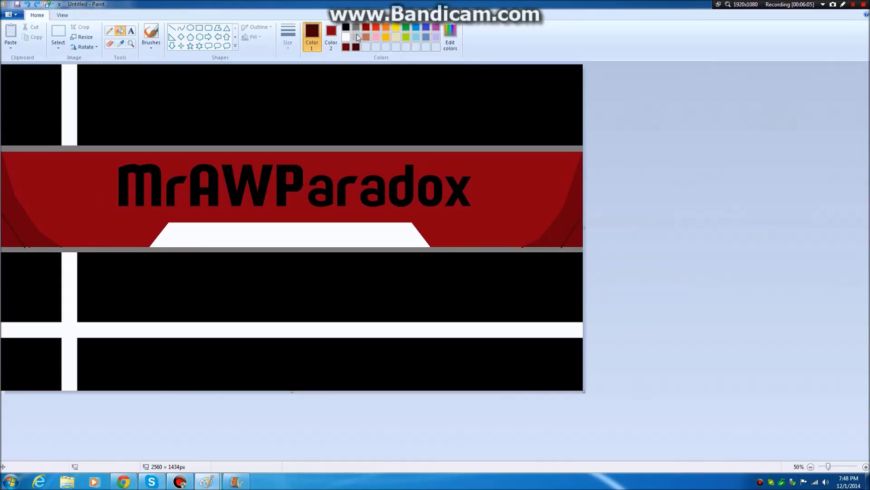
{"action": "mouse_move", "coordinate": [41, 217]}
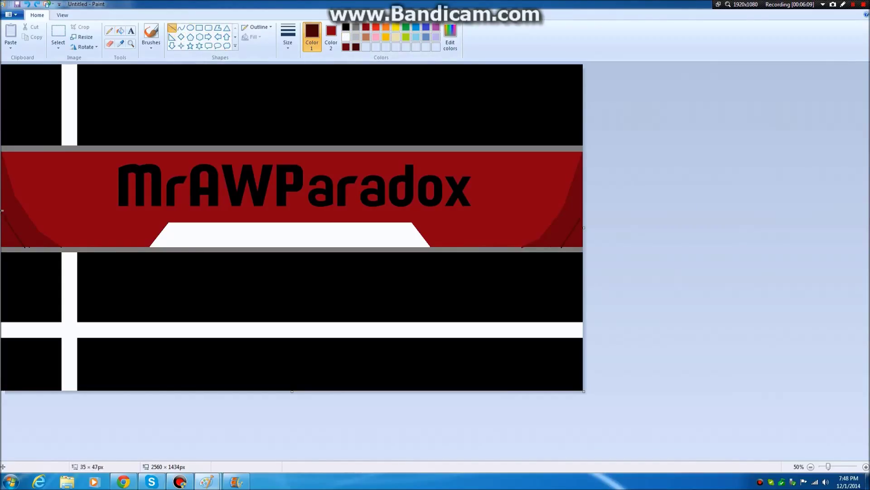
{"action": "mouse_move", "coordinate": [110, 204]}
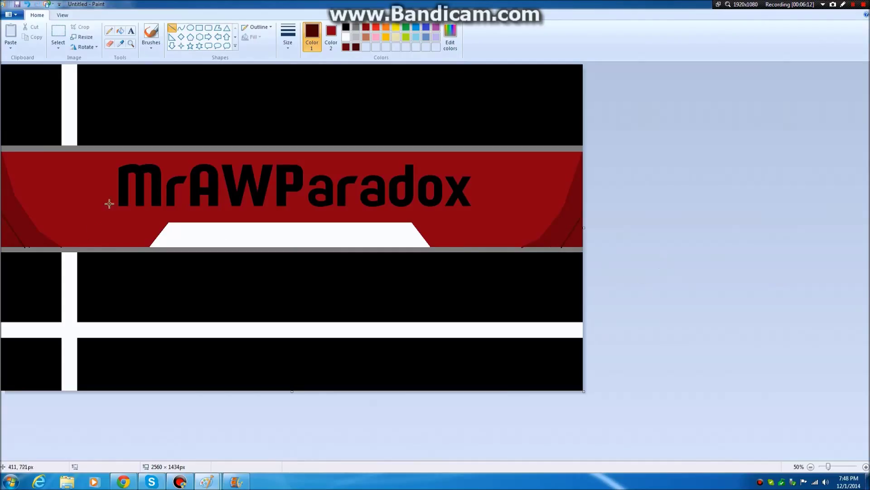
{"action": "mouse_move", "coordinate": [15, 231]}
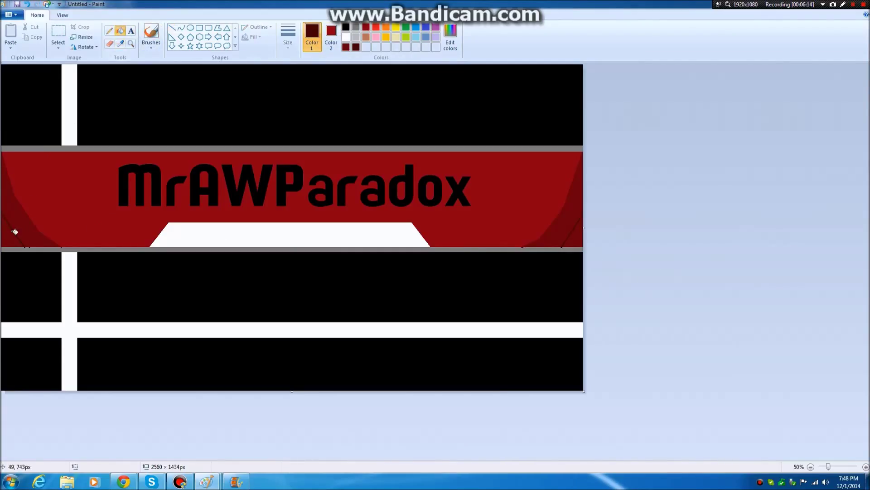
{"action": "mouse_move", "coordinate": [579, 236]}
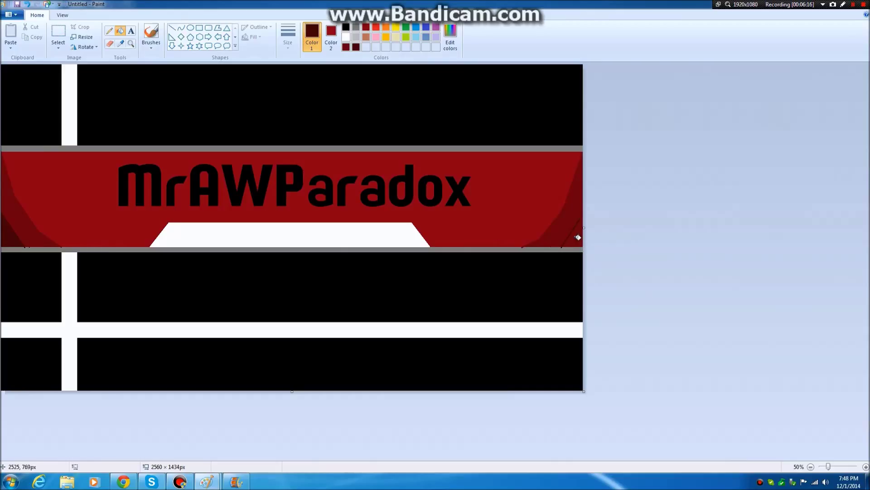
{"action": "mouse_move", "coordinate": [379, 238]}
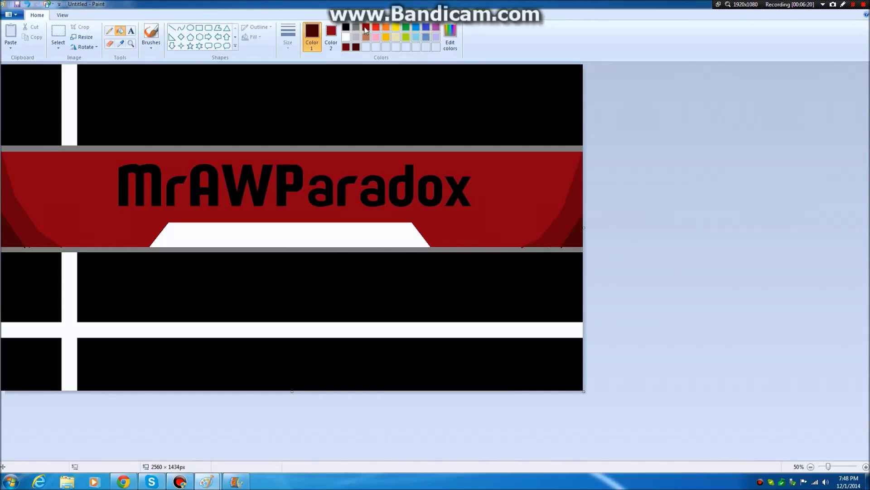
{"action": "left_click", "coordinate": [331, 37]}
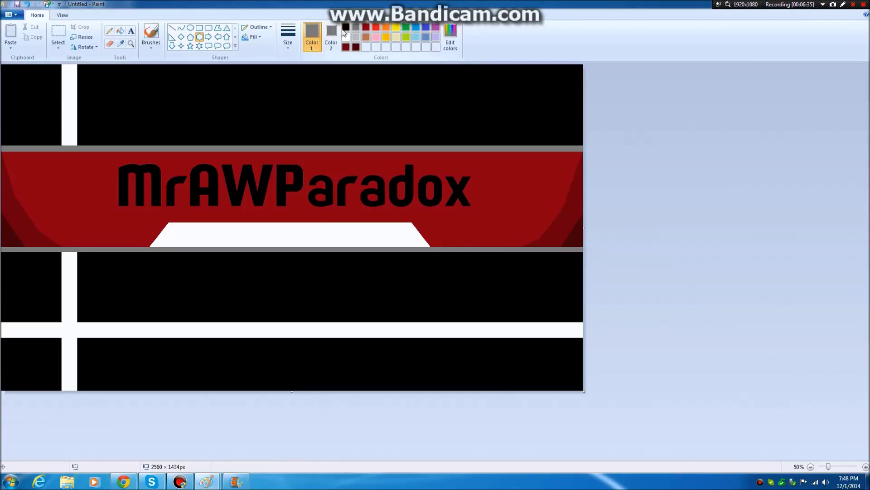
Draw a dark red hexagon with black outline at the white tab's left end
{"action": "left_click", "coordinate": [331, 37]}
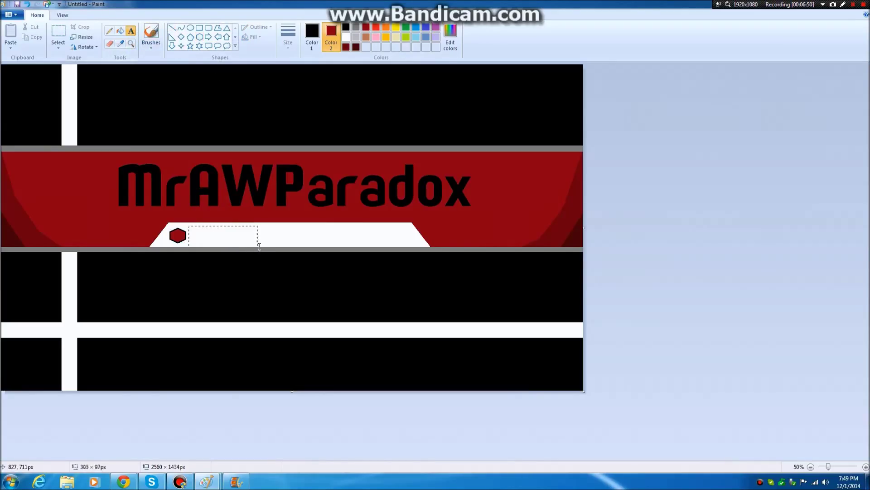
{"action": "left_click", "coordinate": [66, 44]}
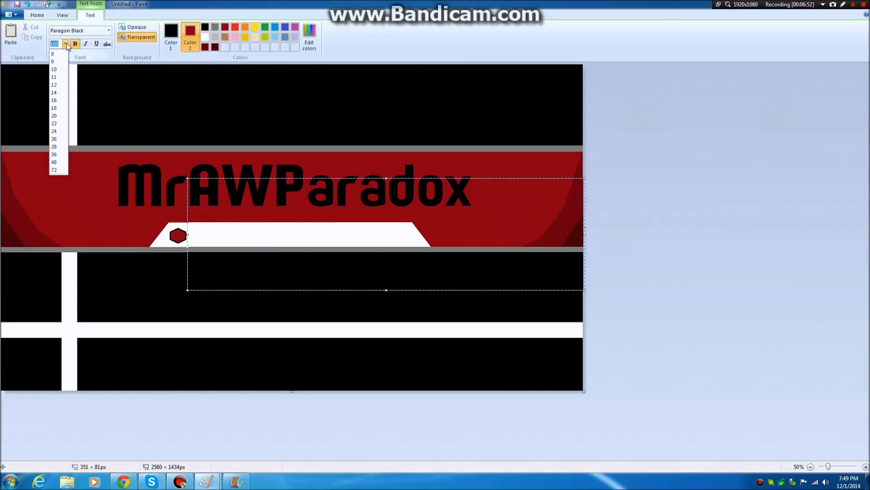
Add the Tutorials and Gaming labels in Paragon Black 48 bold, each after a red hexagon
{"action": "left_click", "coordinate": [53, 161]}
{"action": "type", "text": "Tutorials"}
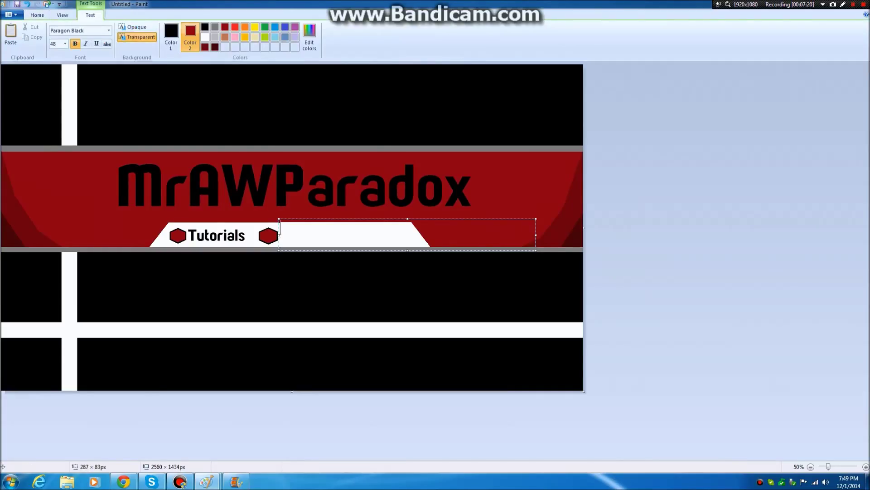
{"action": "type", "text": "G"}
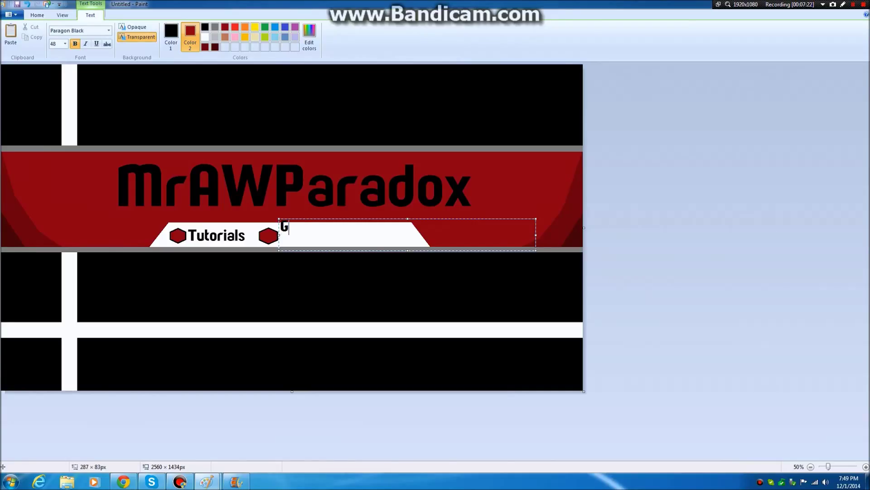
{"action": "type", "text": "amin"}
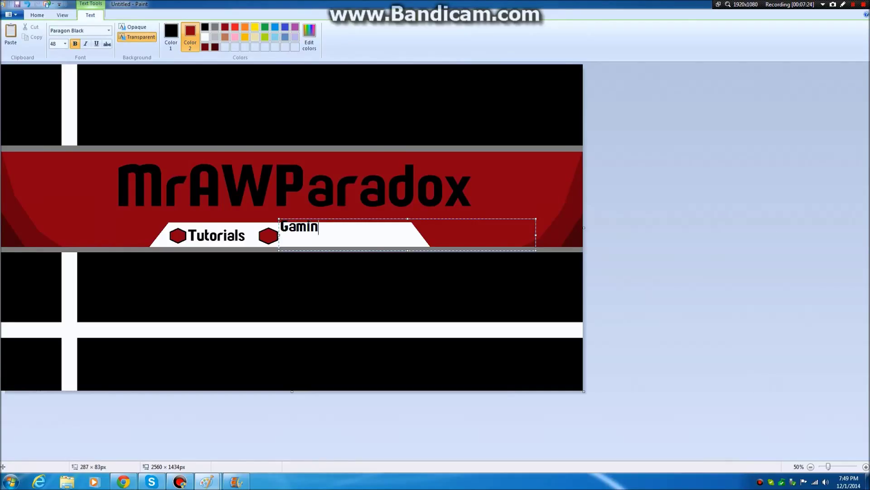
{"action": "type", "text": "g"}
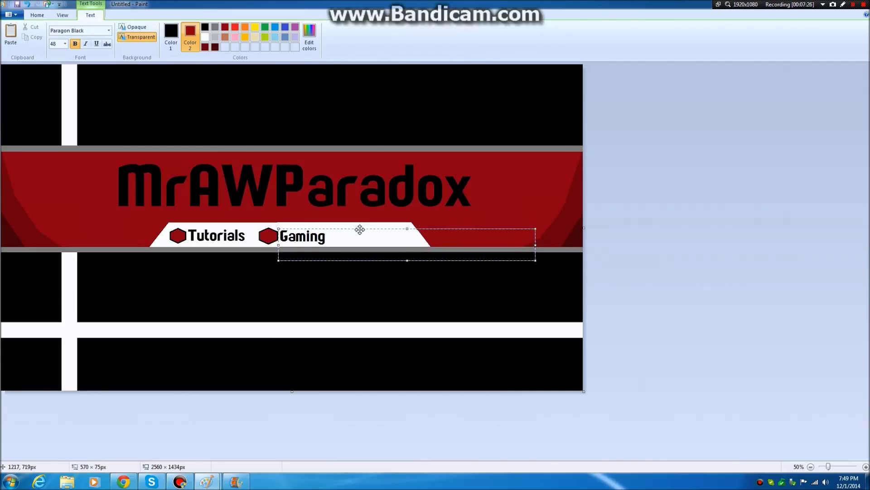
{"action": "left_click", "coordinate": [36, 15]}
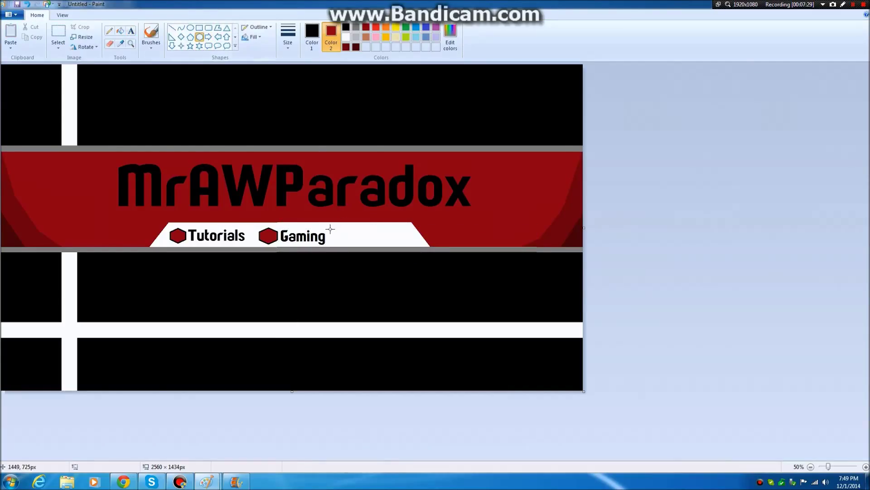
Paste a third red hexagon and add the Fanciness label after Gaming
{"action": "left_click", "coordinate": [339, 236]}
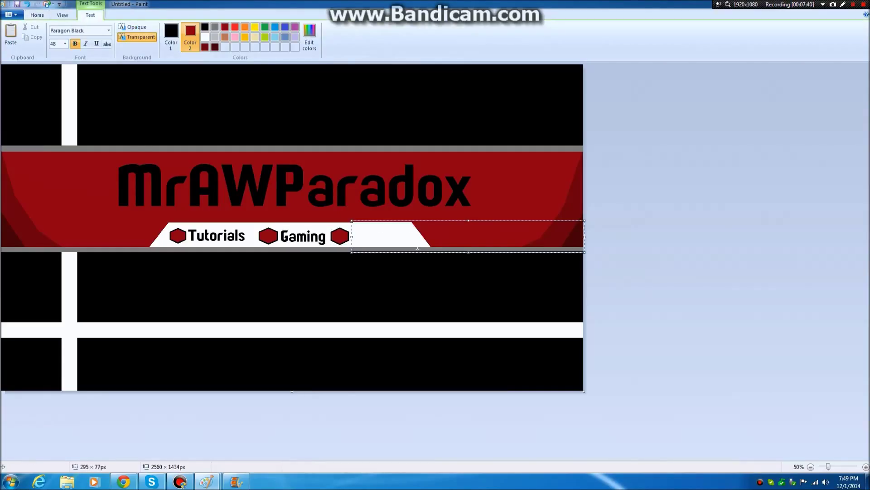
{"action": "type", "text": "Fanci"}
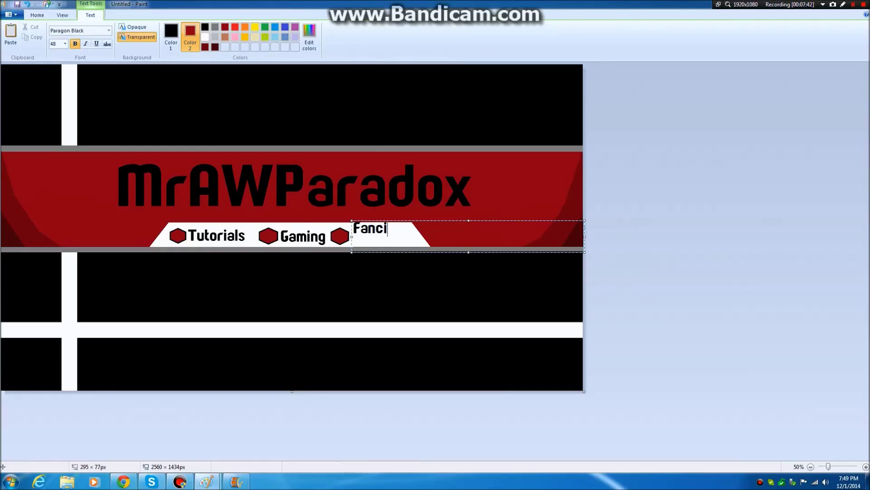
{"action": "type", "text": "ness"}
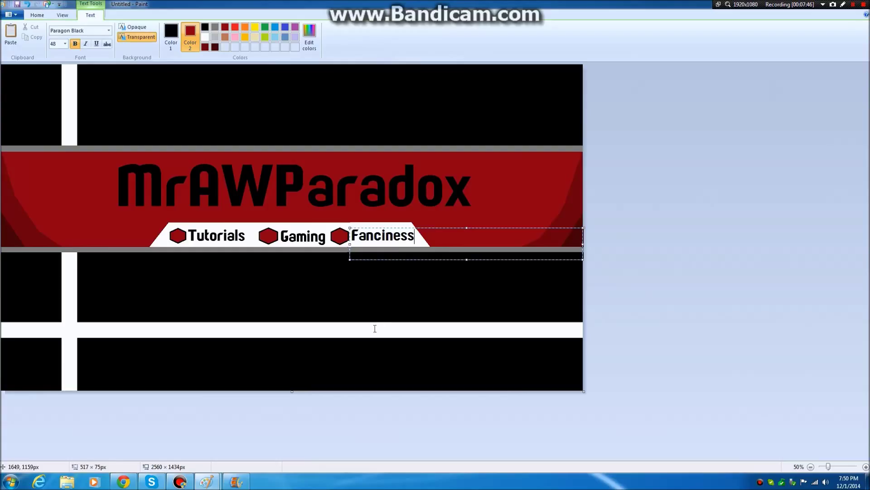
{"action": "left_click", "coordinate": [37, 15]}
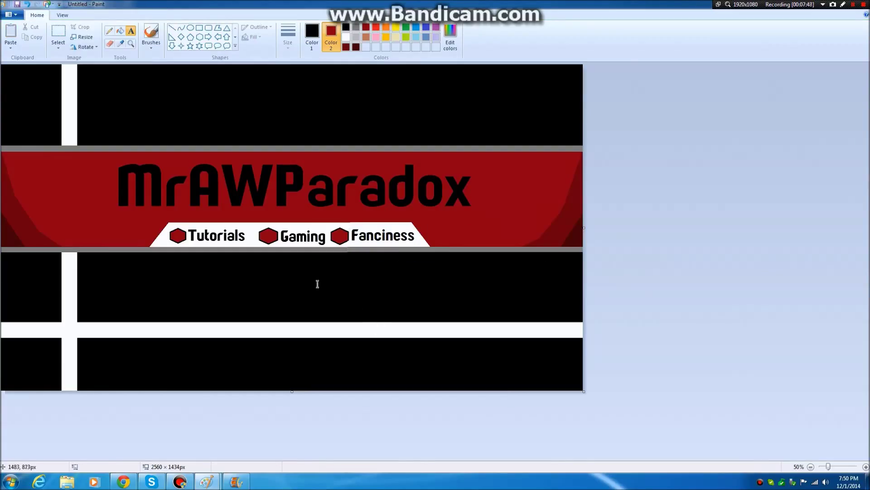
{"action": "mouse_move", "coordinate": [299, 289]}
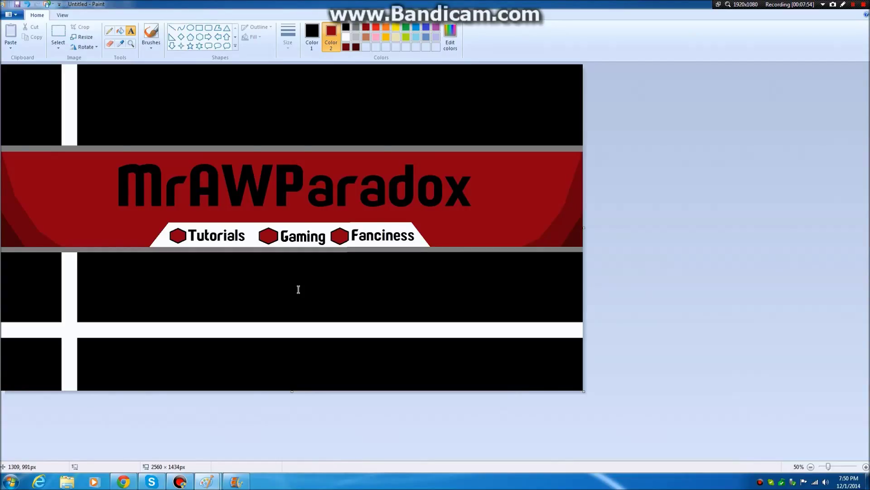
{"action": "mouse_move", "coordinate": [120, 87]}
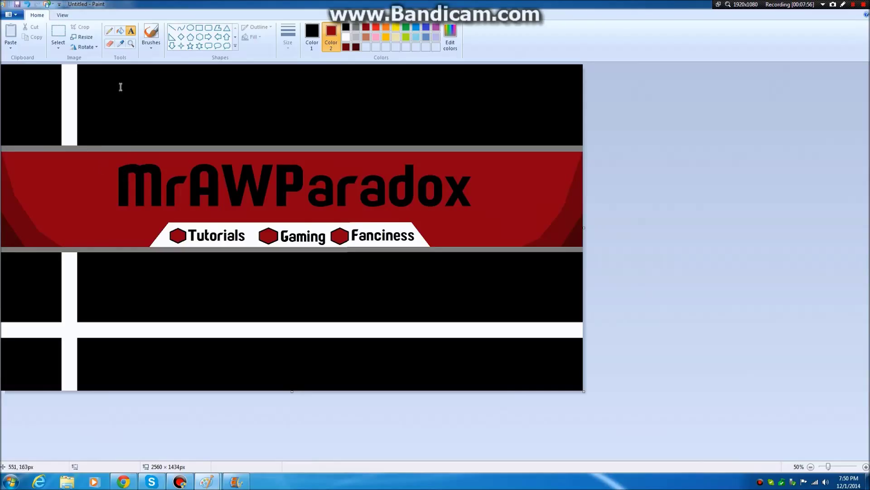
{"action": "mouse_move", "coordinate": [185, 228]}
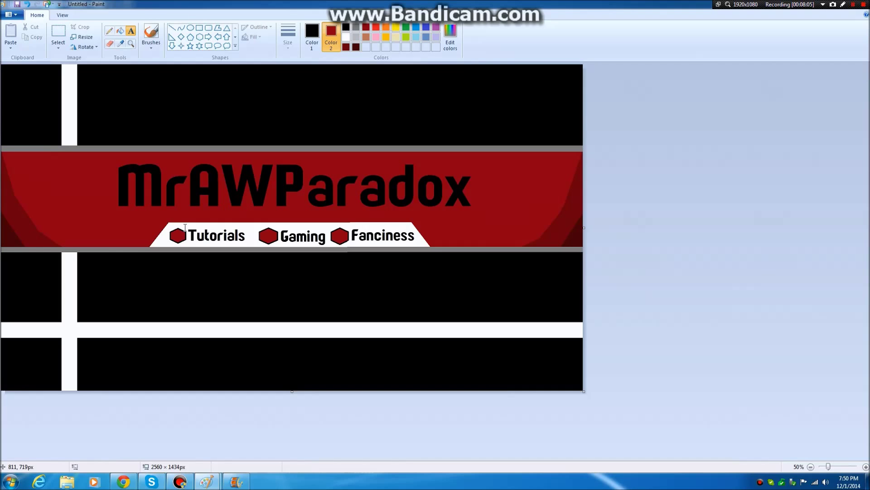
{"action": "mouse_move", "coordinate": [206, 481]}
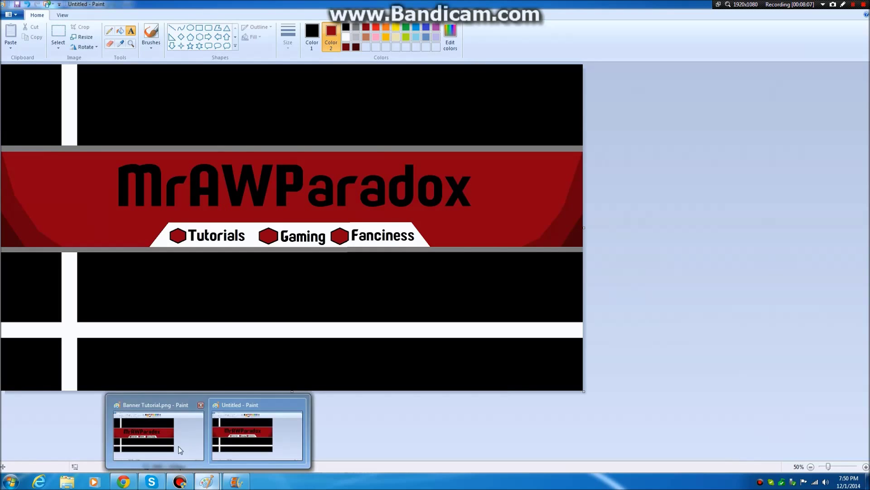
Switch to the saved Banner Tutorial.png window to compare it with the new banner
{"action": "left_click", "coordinate": [157, 436]}
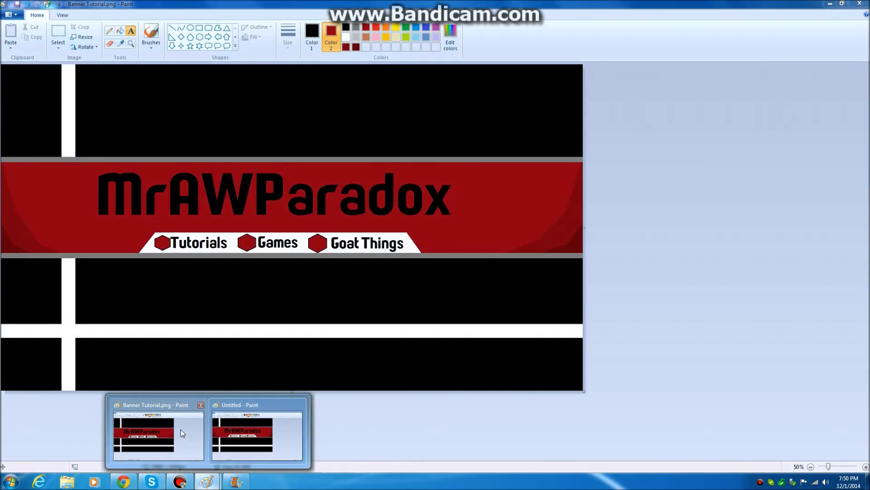
{"action": "mouse_move", "coordinate": [154, 429]}
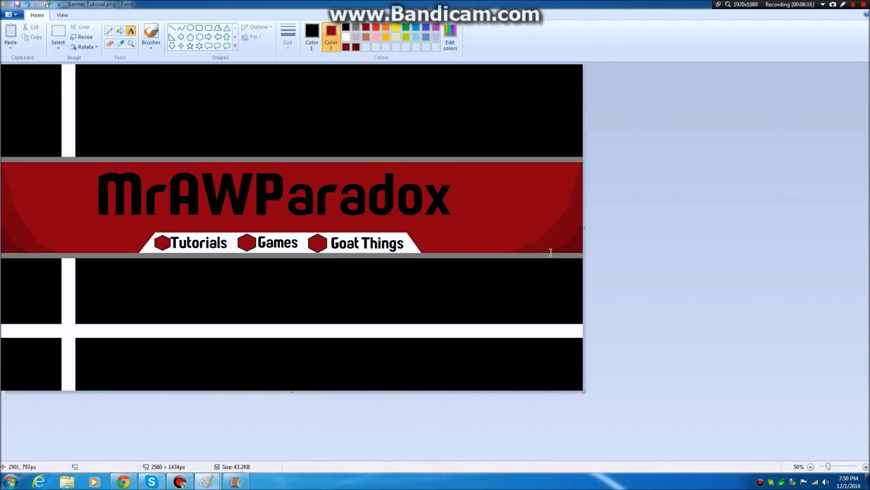
{"action": "mouse_move", "coordinate": [222, 419]}
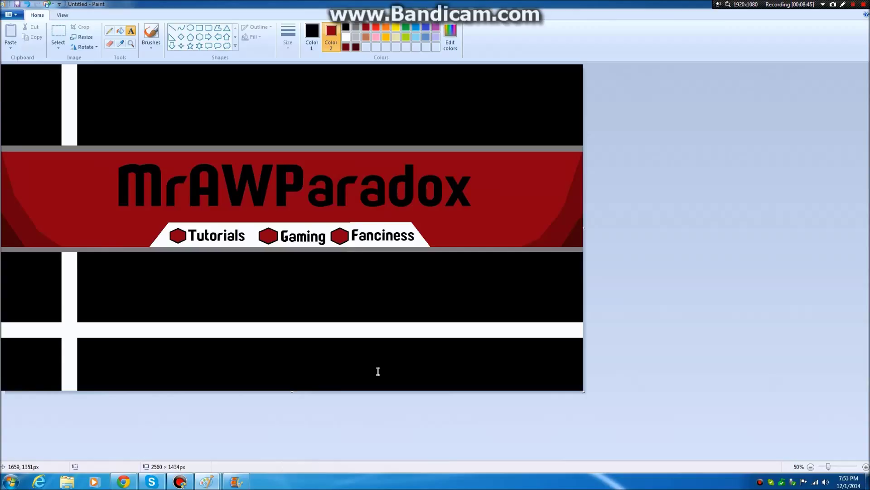
{"action": "mouse_move", "coordinate": [377, 371]}
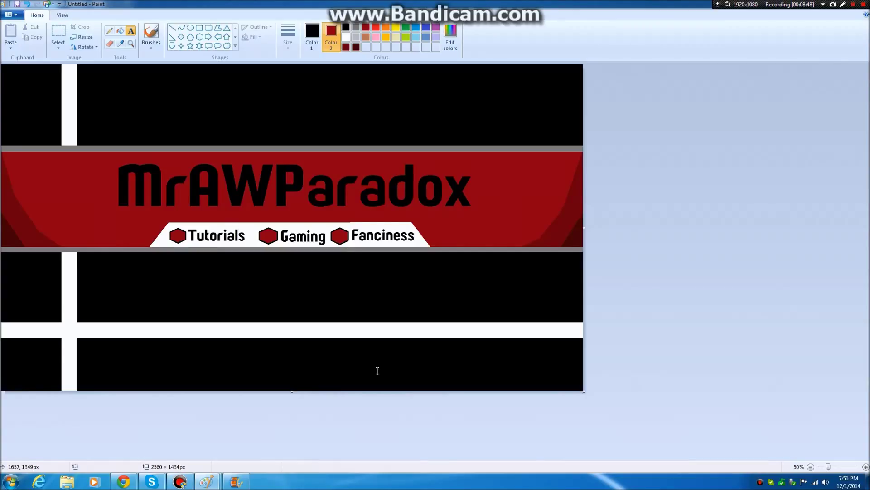